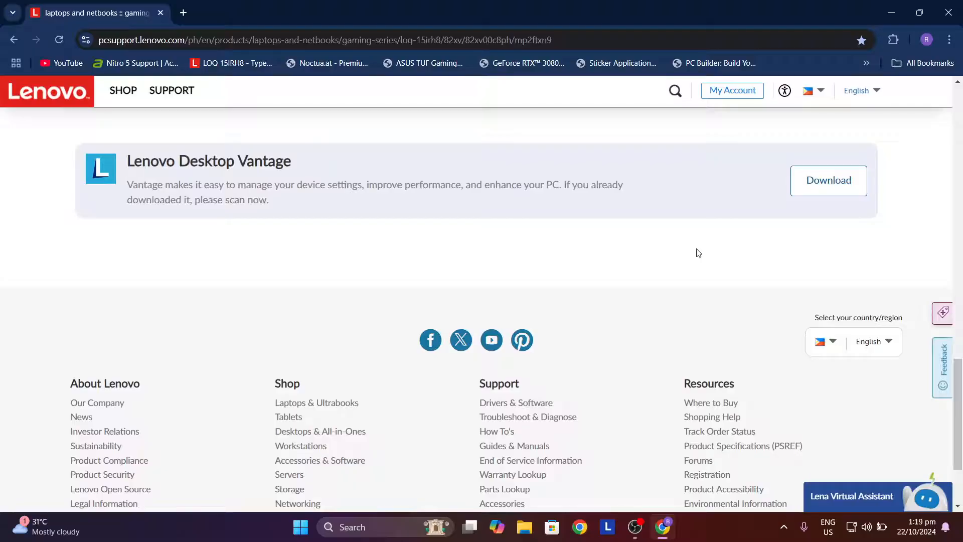
pyautogui.moveTo(613, 282)
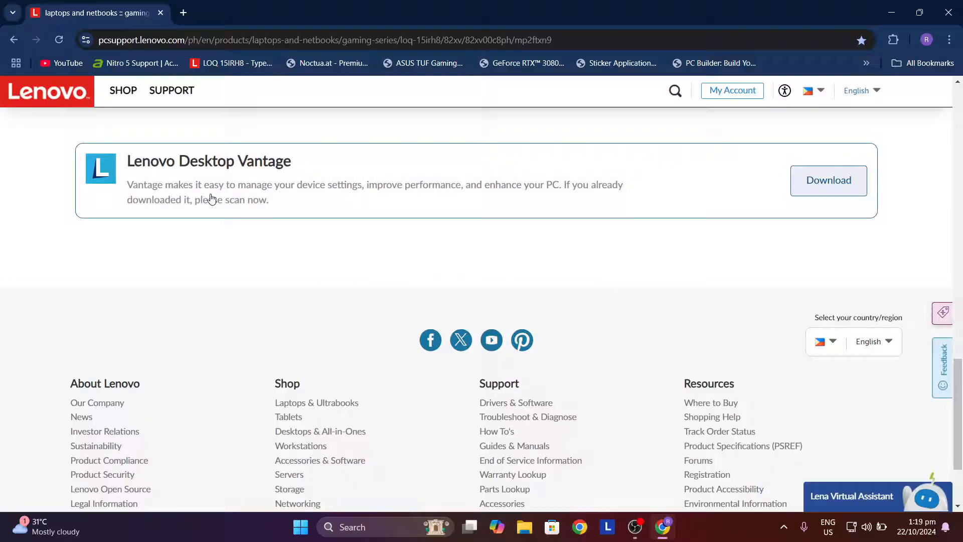
pyautogui.moveTo(1, 153)
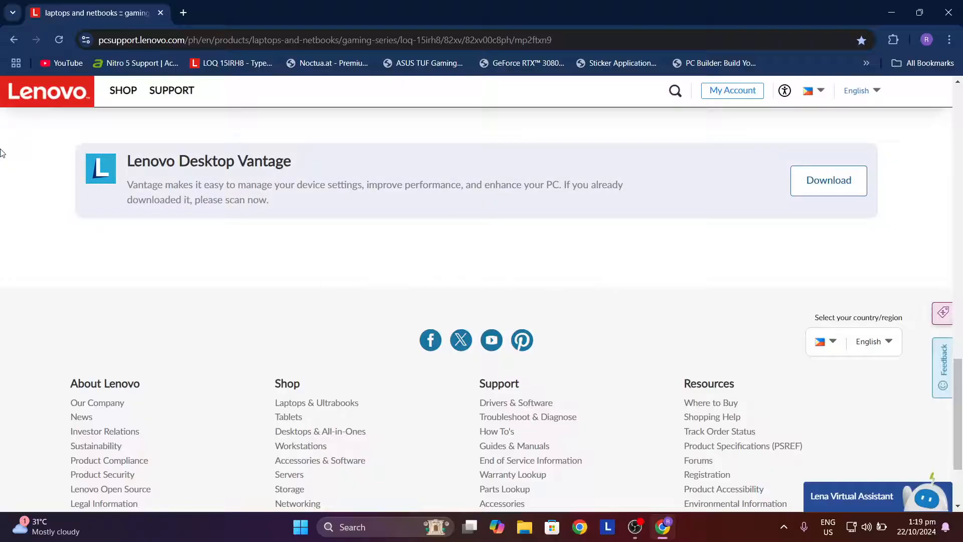
pyautogui.moveTo(32, 166)
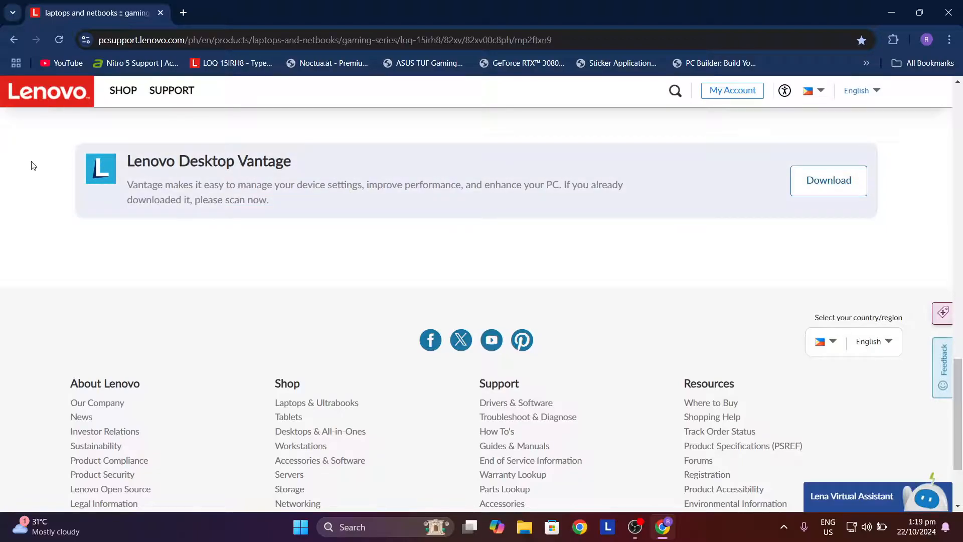
pyautogui.moveTo(847, 349)
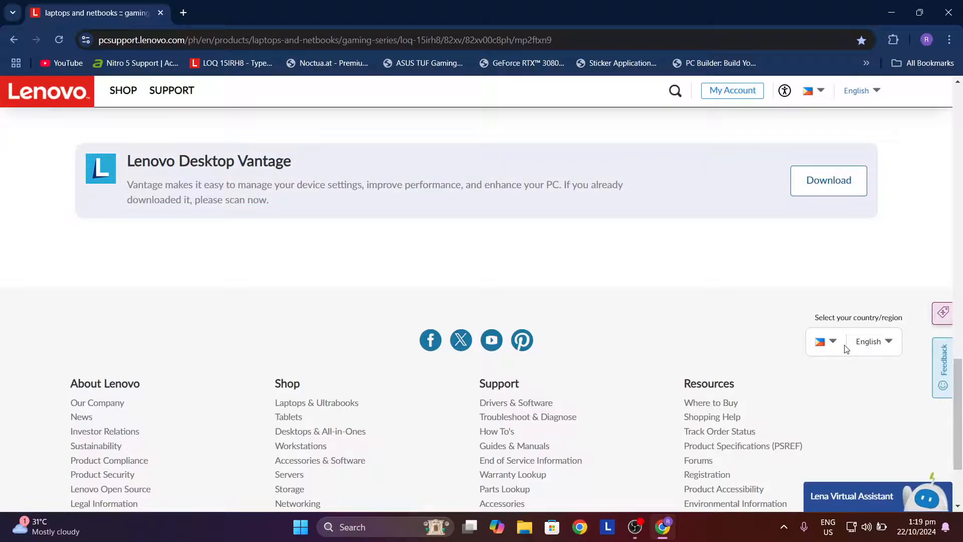
pyautogui.moveTo(504, 240)
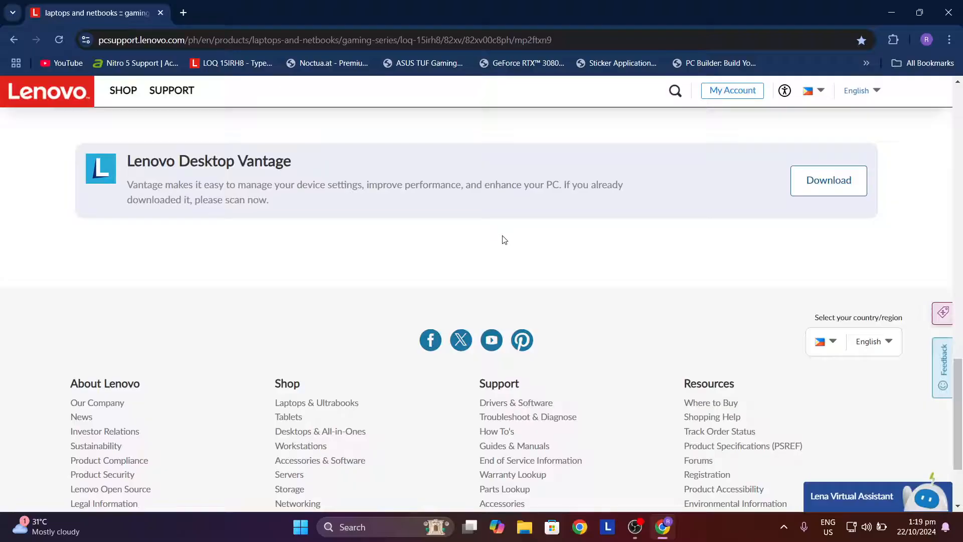
pyautogui.moveTo(829, 180)
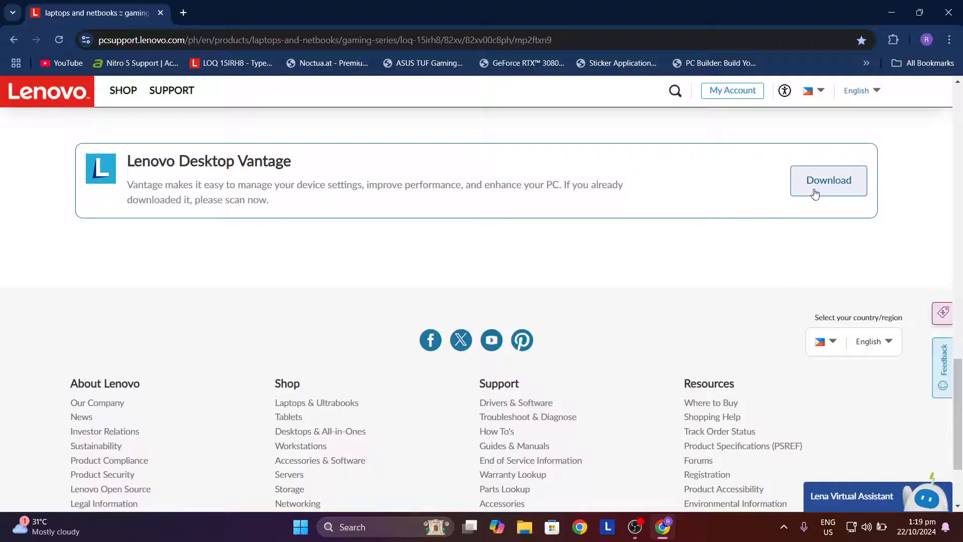
pyautogui.moveTo(638, 258)
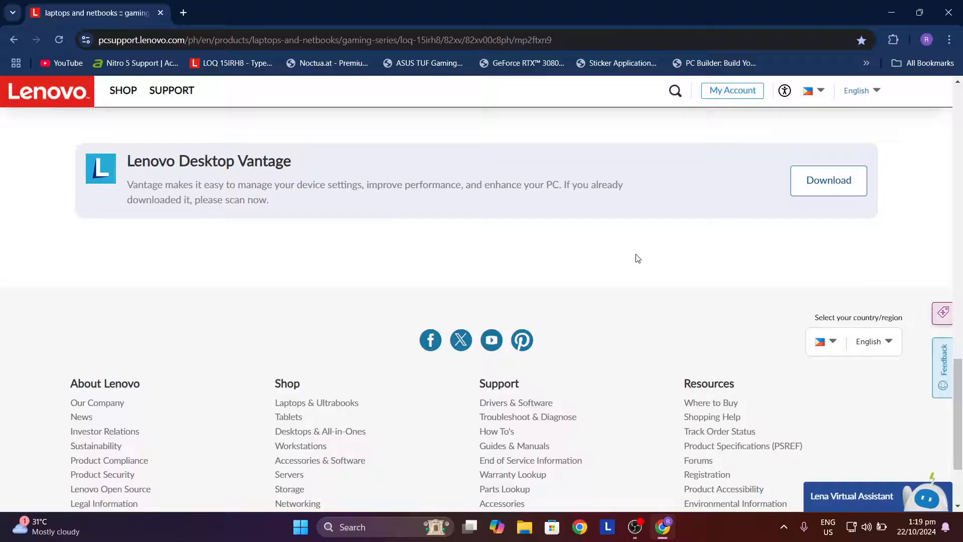
pyautogui.moveTo(607, 527)
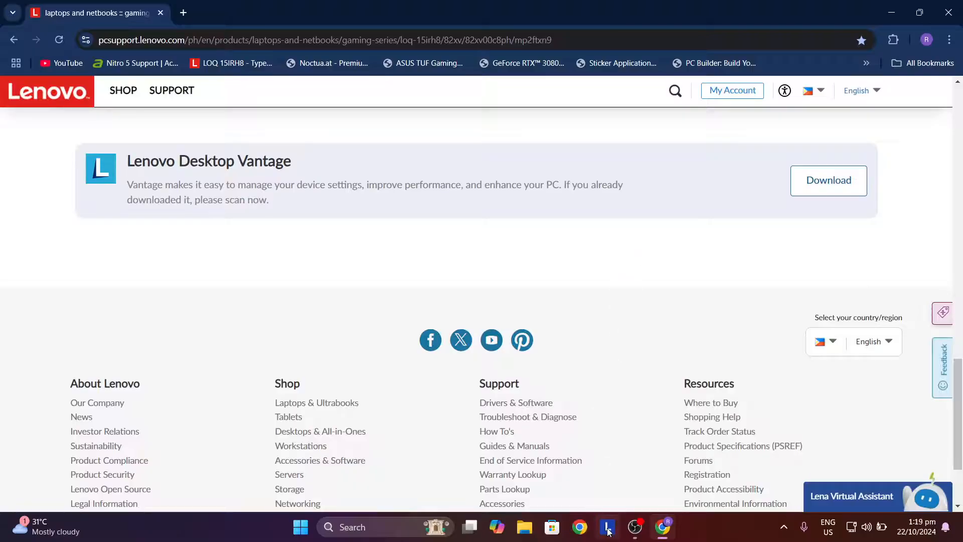
# - Switch to Lenovo Vantage and scroll the dashboard down to System Tools
pyautogui.click(606, 526)
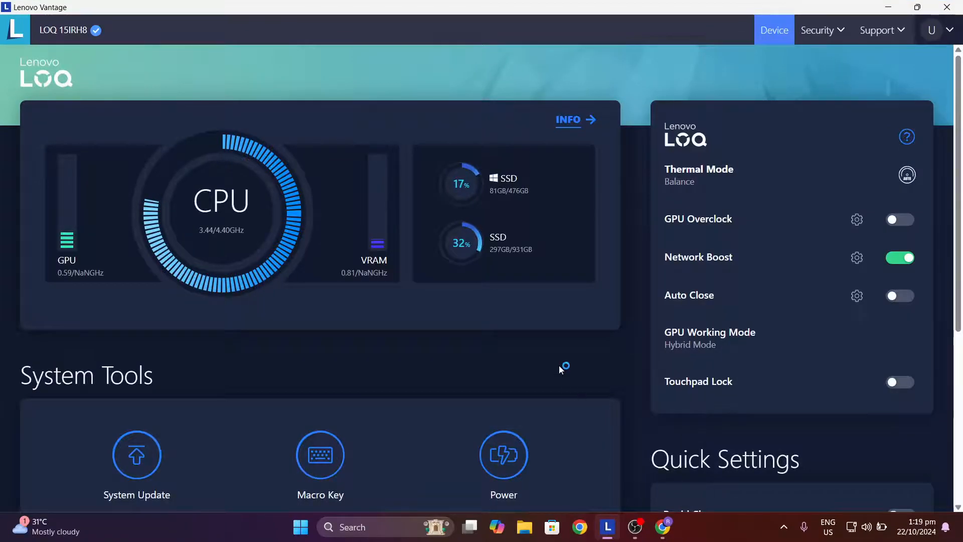
pyautogui.scroll(-3)
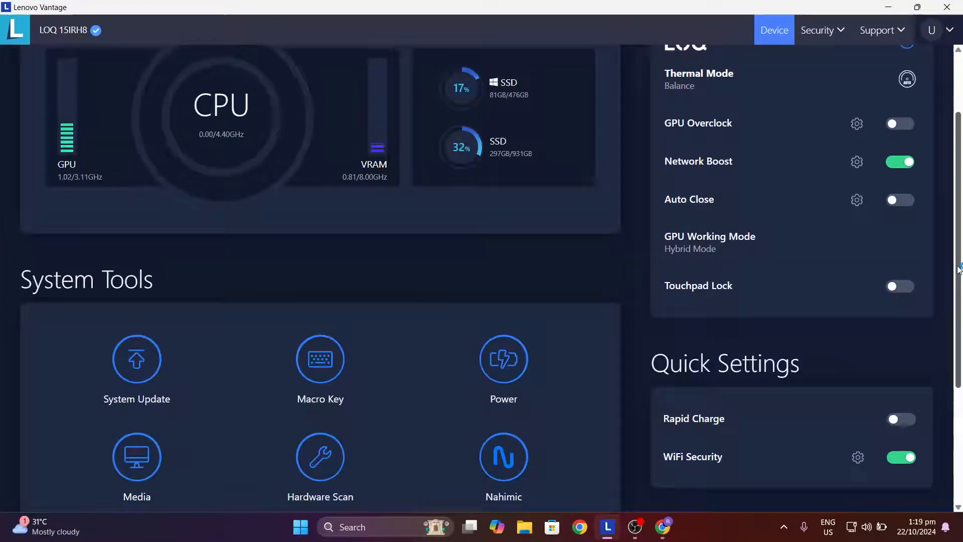
pyautogui.scroll(-3)
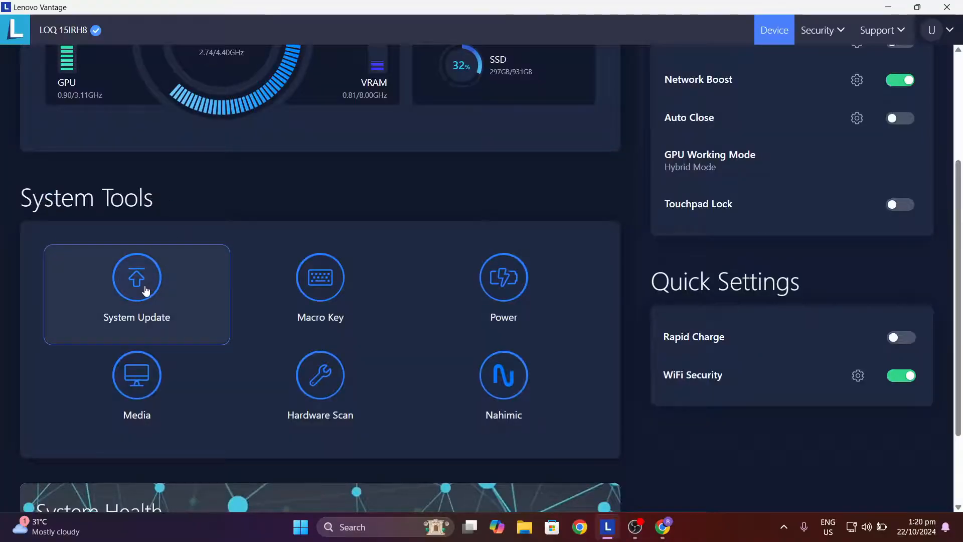
# - Open System Update and check for updates to list BIOS Update Utility - 11
pyautogui.click(137, 283)
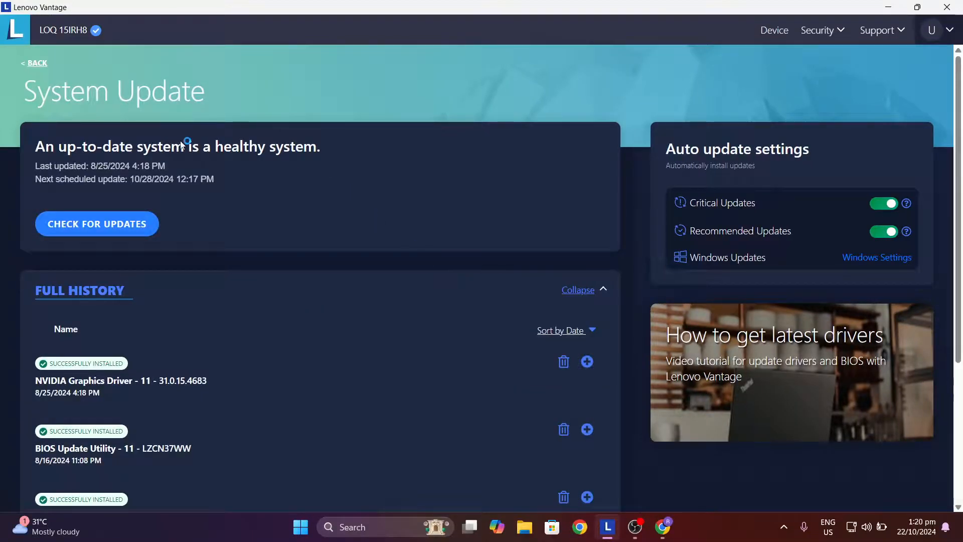
pyautogui.moveTo(96, 224)
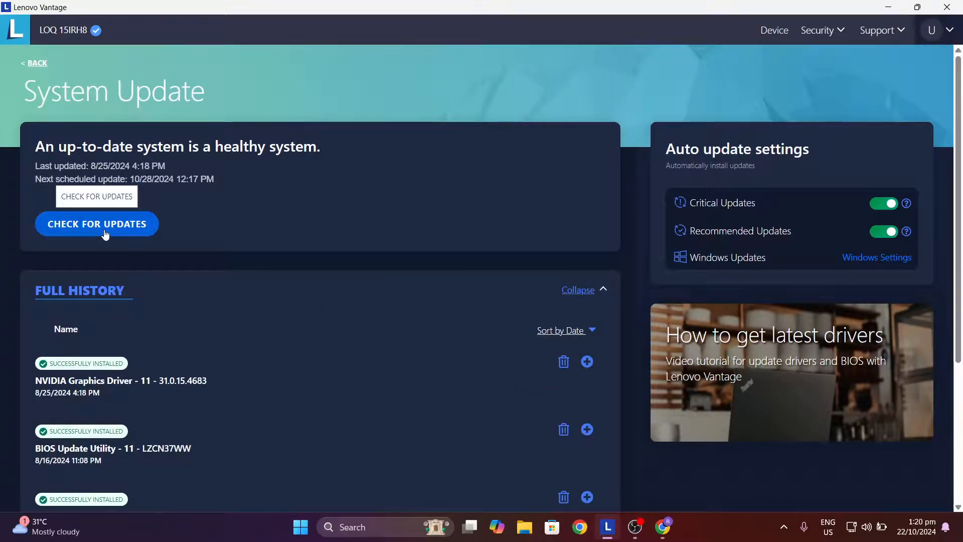
pyautogui.click(97, 224)
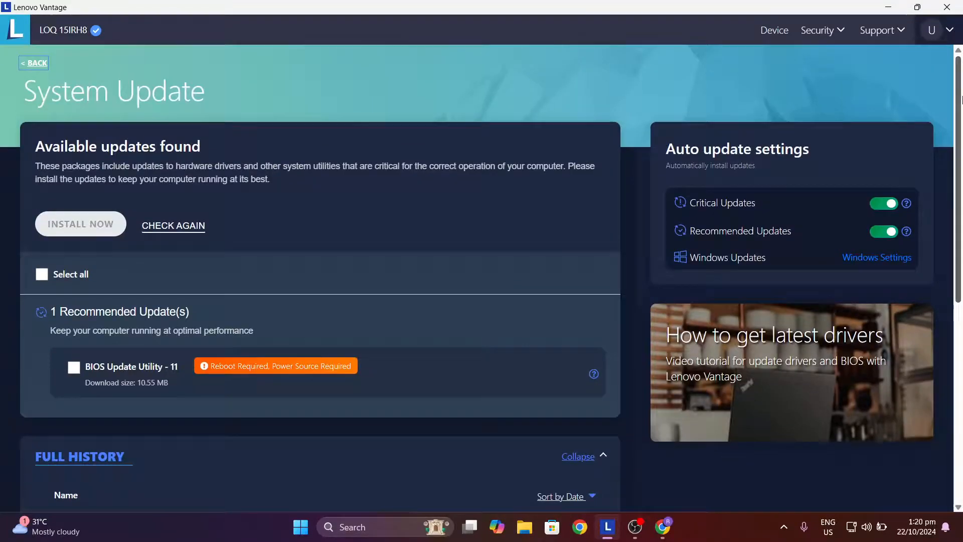
pyautogui.moveTo(276, 82)
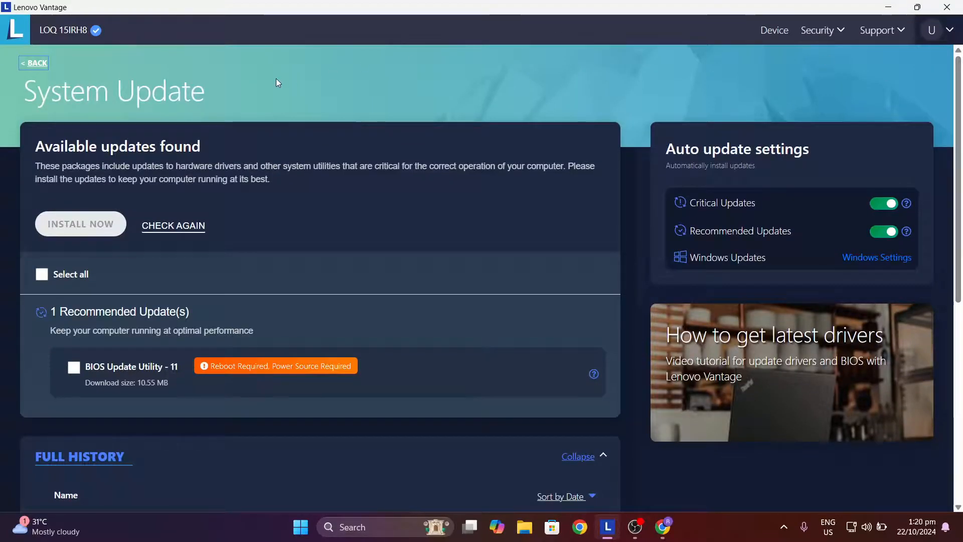
pyautogui.moveTo(188, 133)
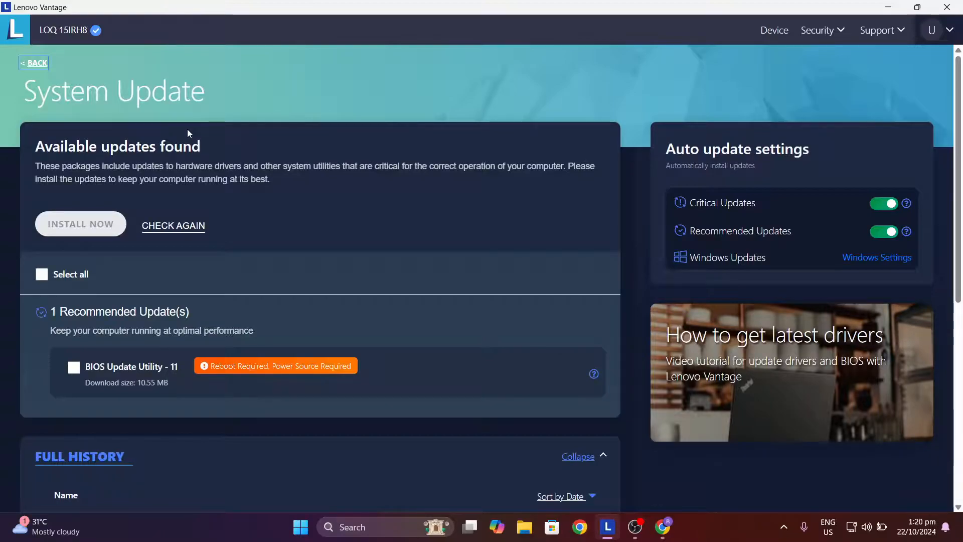
pyautogui.moveTo(266, 189)
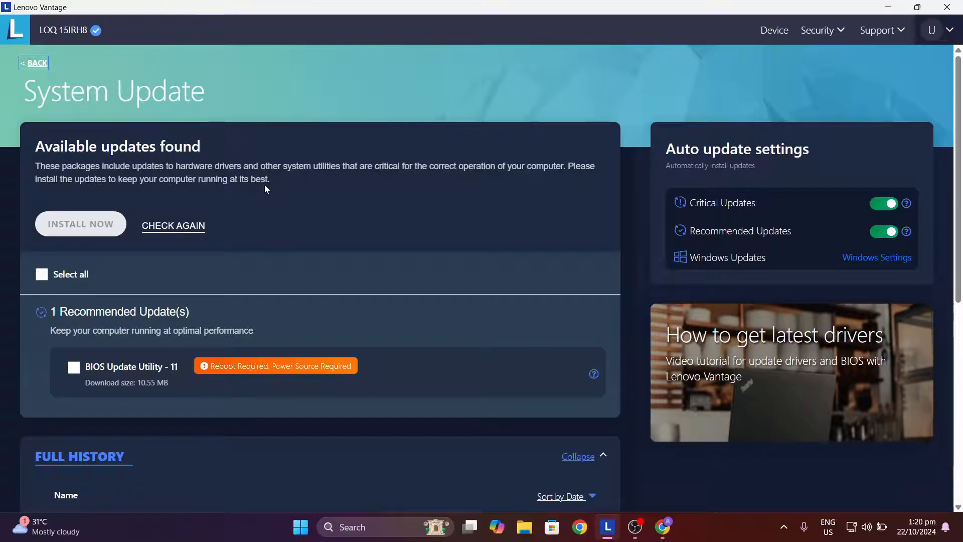
pyautogui.moveTo(908, 163)
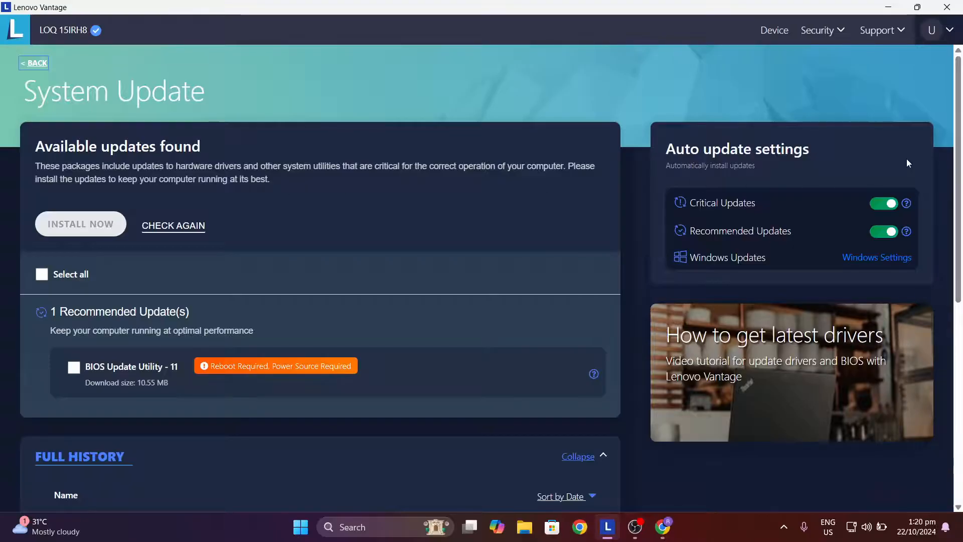
pyautogui.scroll(-3)
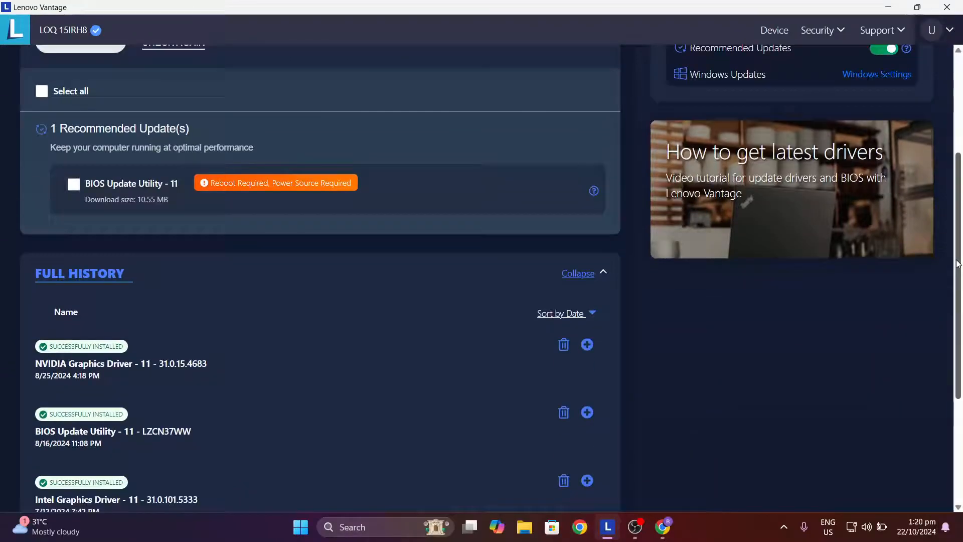
pyautogui.scroll(3)
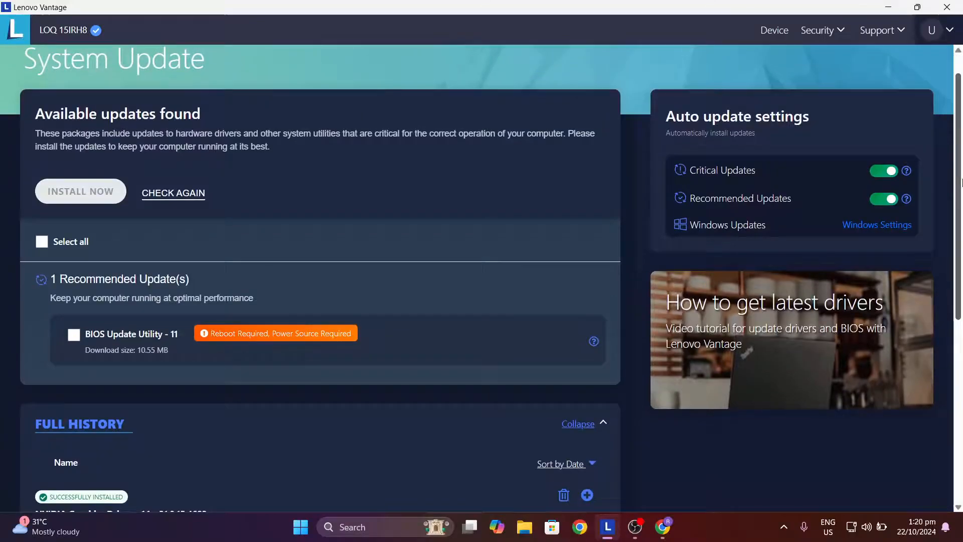
pyautogui.moveTo(343, 68)
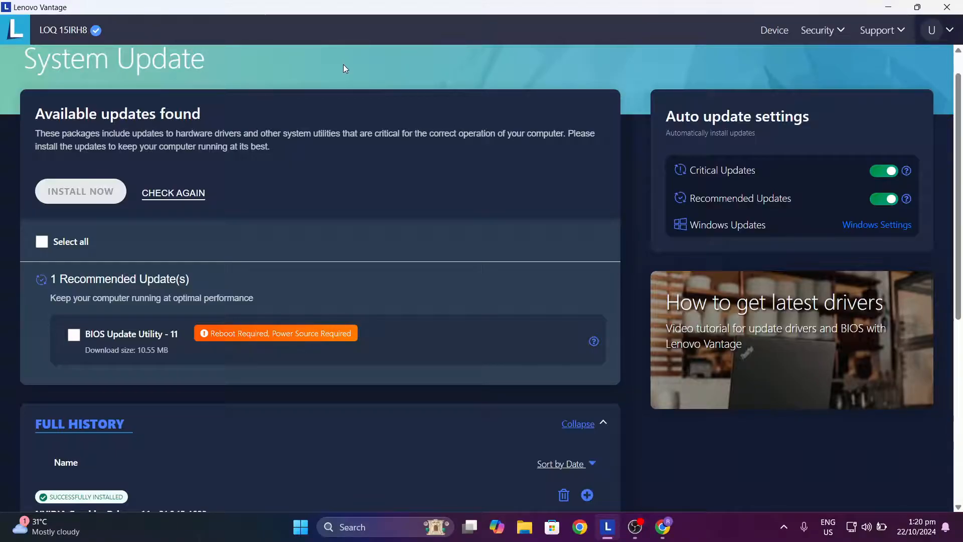
pyautogui.moveTo(241, 114)
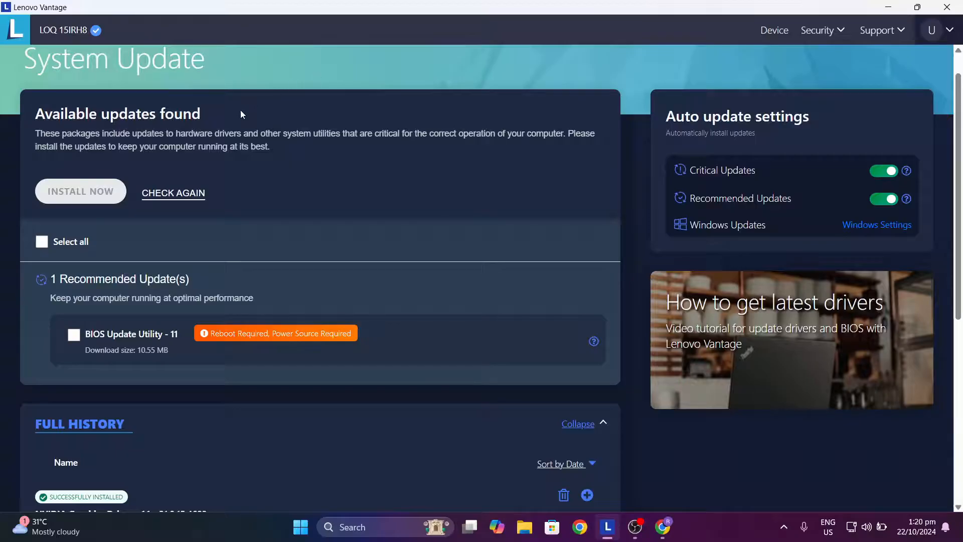
pyautogui.moveTo(178, 225)
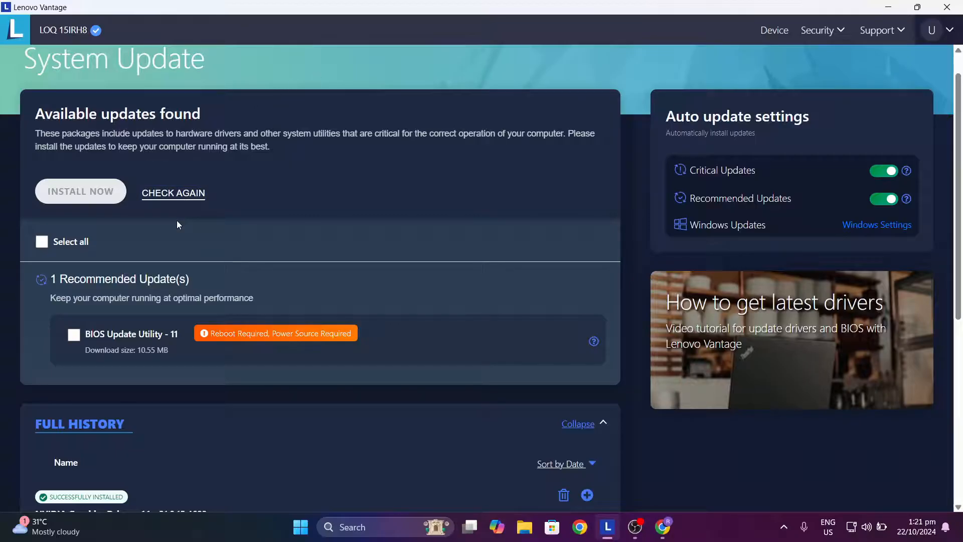
pyautogui.moveTo(216, 257)
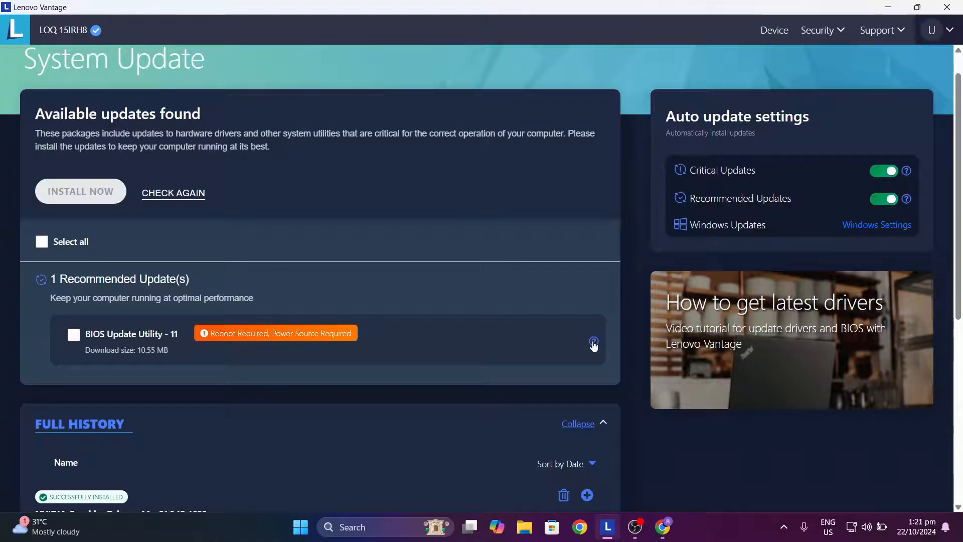
# - View the BIOS Update Utility details, then start installing it to raise the reboot warning
pyautogui.click(593, 342)
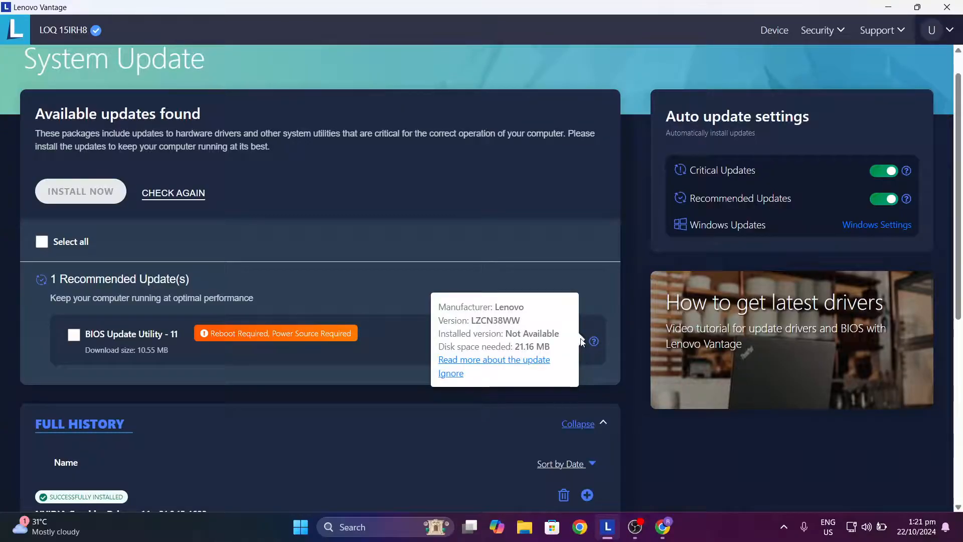
pyautogui.moveTo(599, 349)
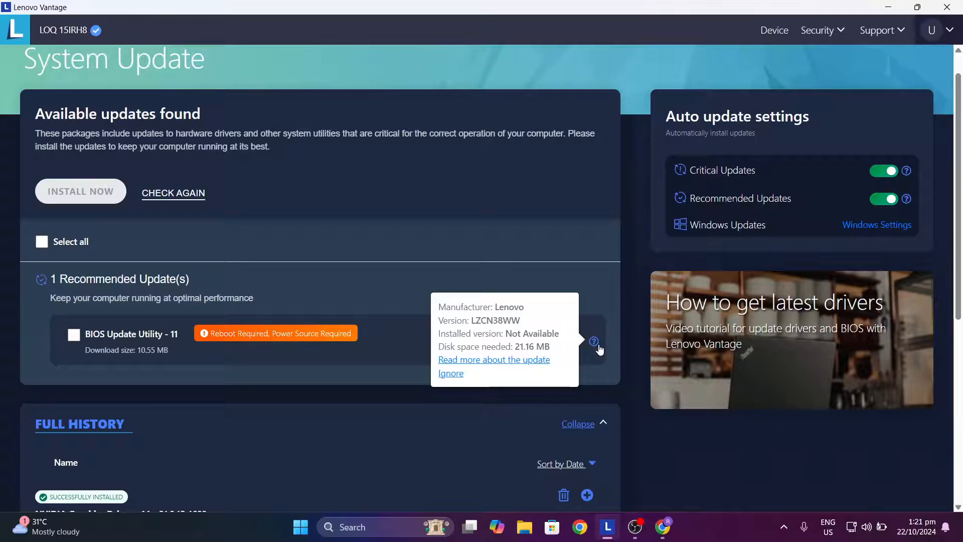
pyautogui.moveTo(547, 346)
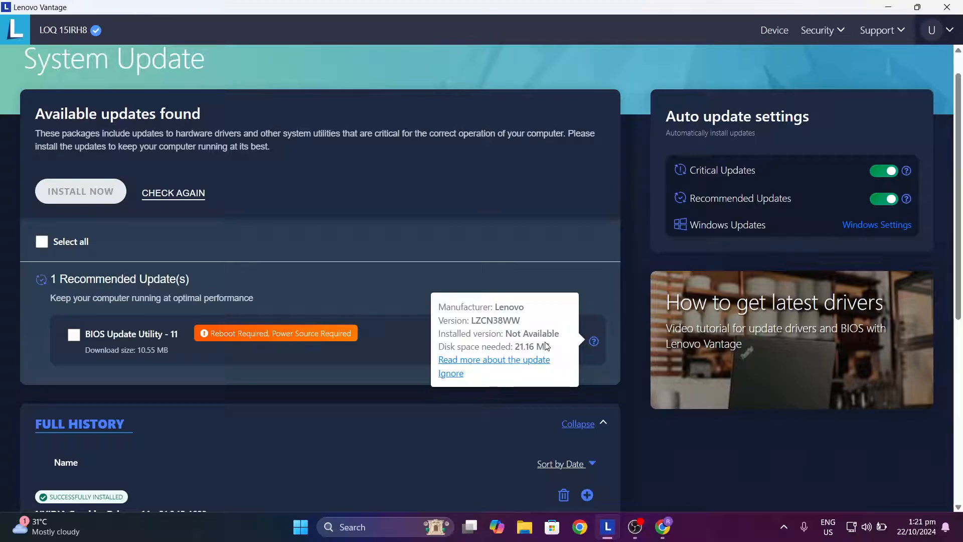
pyautogui.moveTo(514, 381)
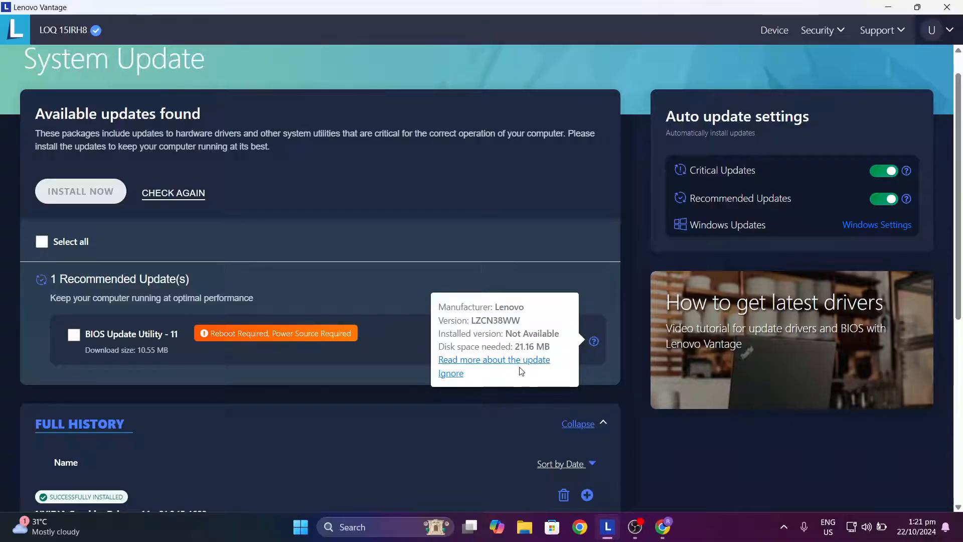
pyautogui.moveTo(473, 243)
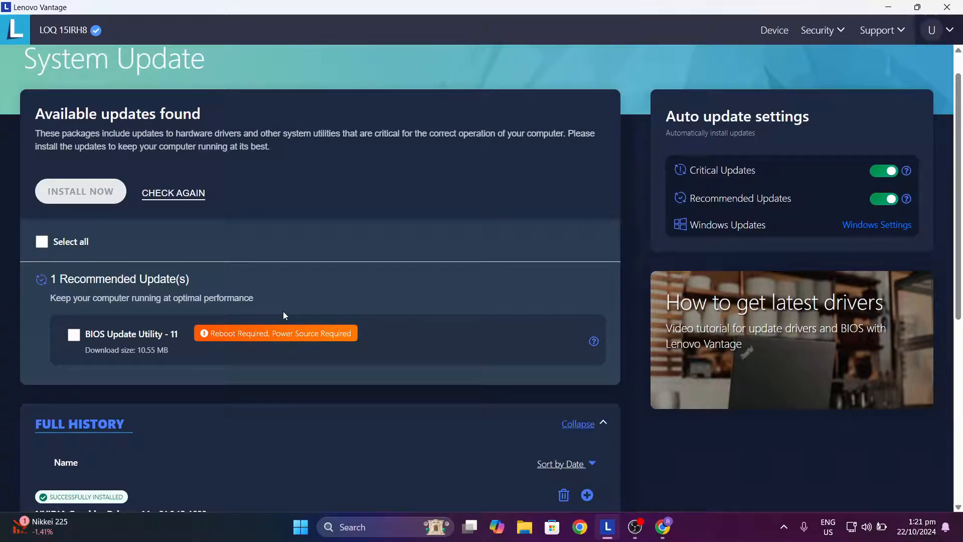
pyautogui.moveTo(273, 358)
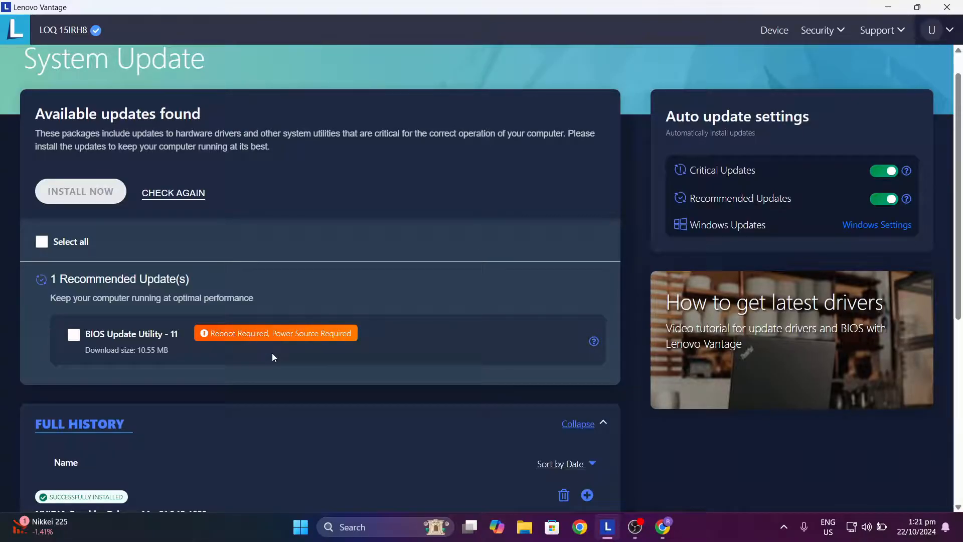
pyautogui.moveTo(331, 343)
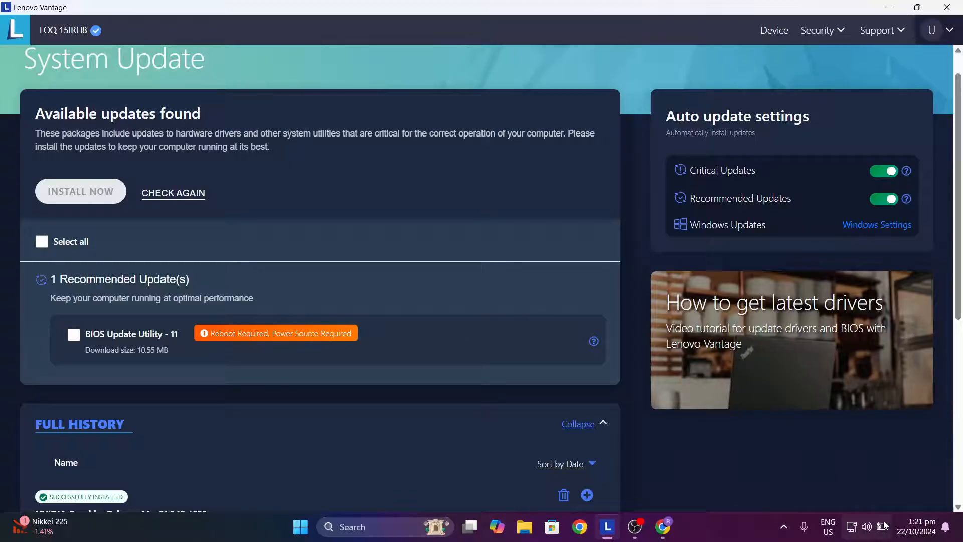
pyautogui.moveTo(883, 526)
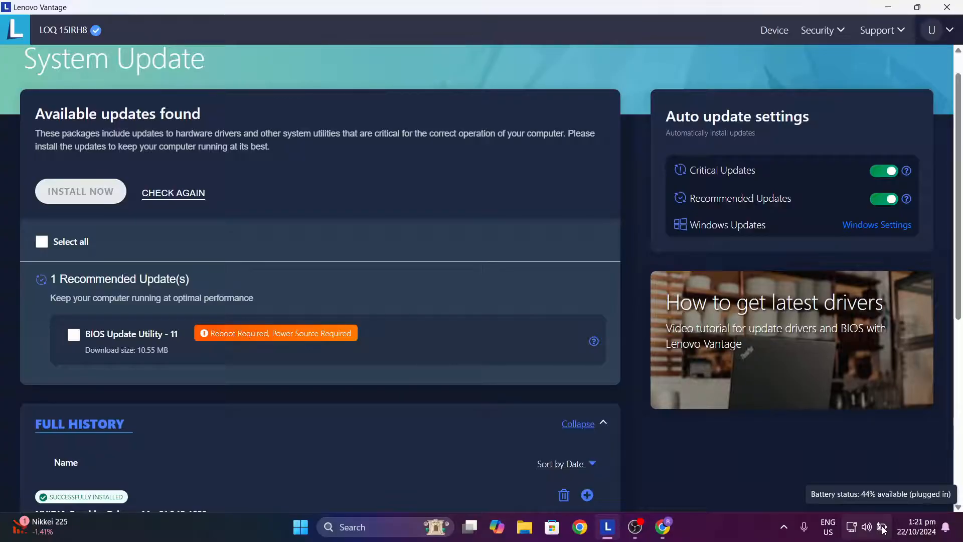
pyautogui.moveTo(699, 420)
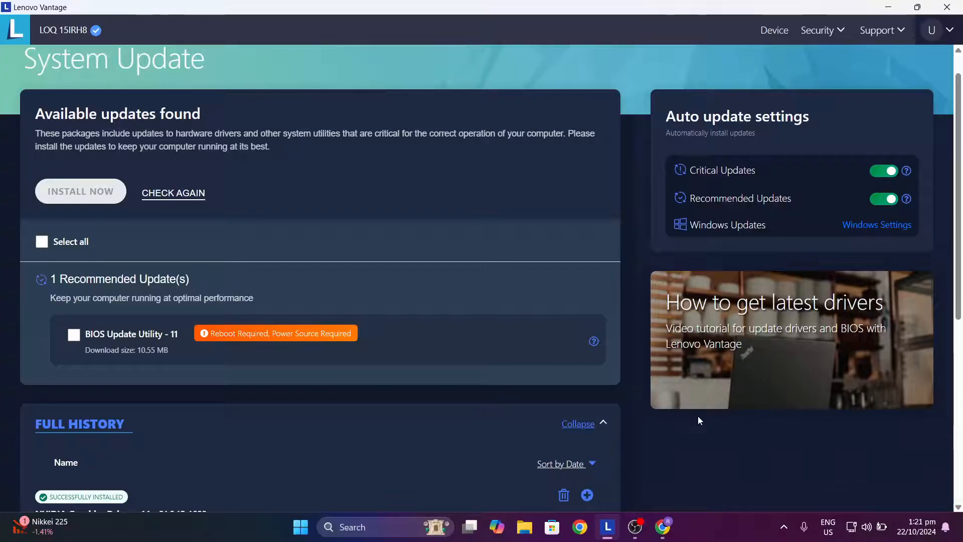
pyautogui.moveTo(180, 259)
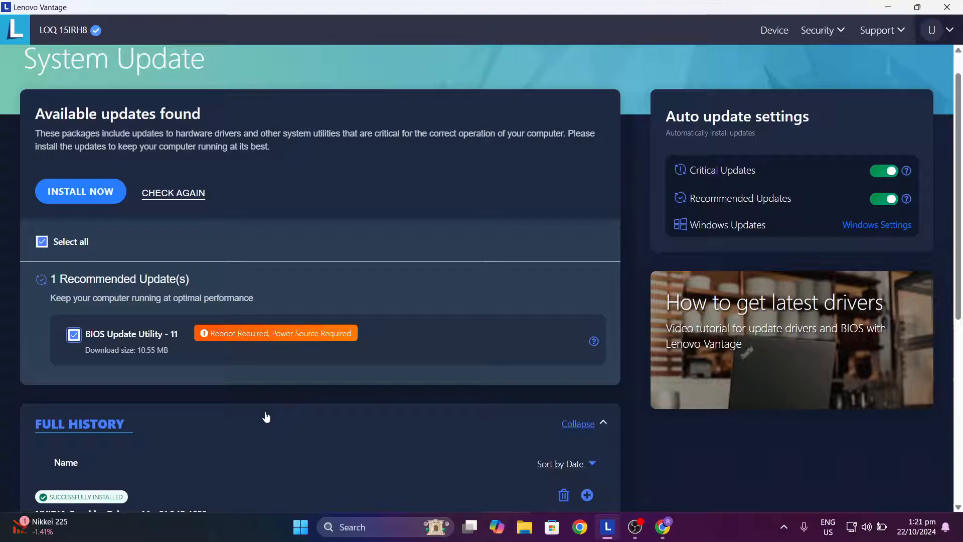
pyautogui.moveTo(141, 244)
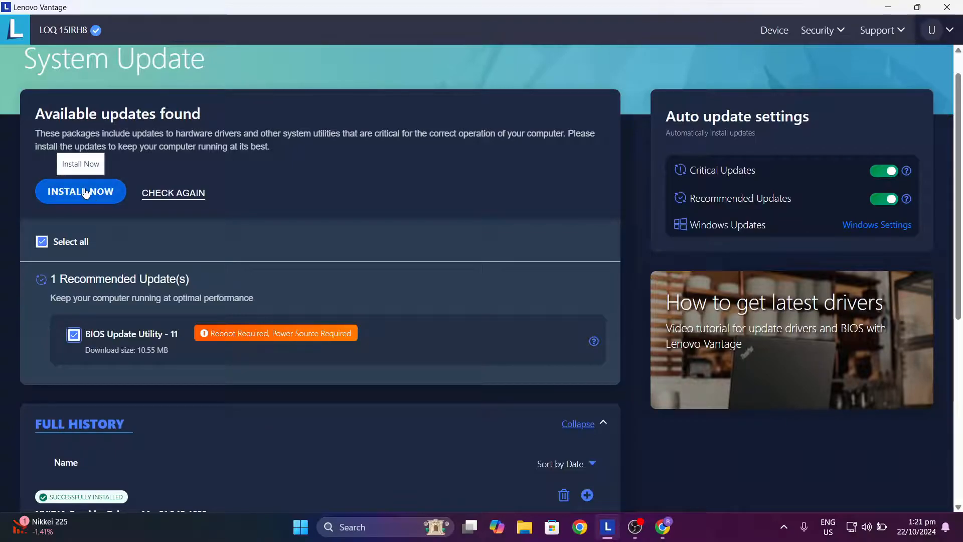
pyautogui.click(80, 191)
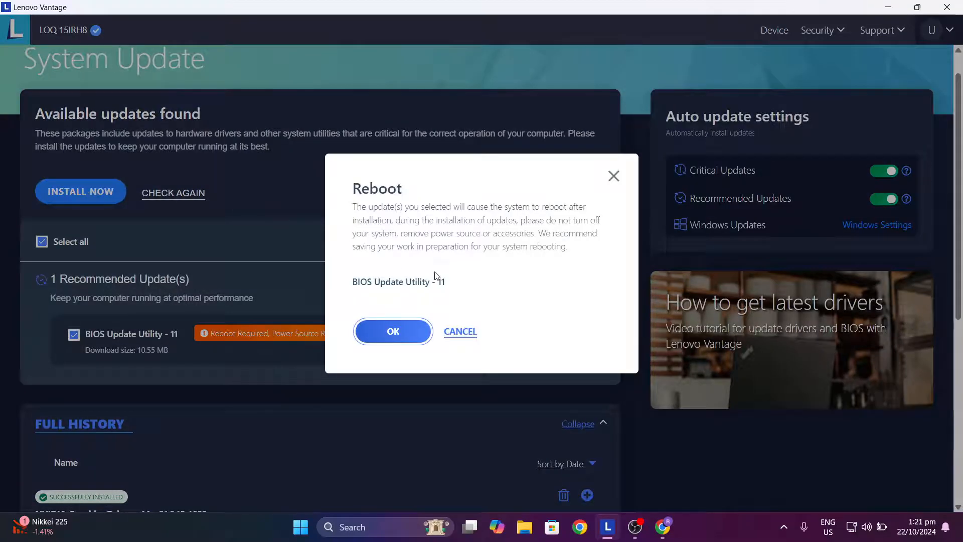
pyautogui.moveTo(405, 218)
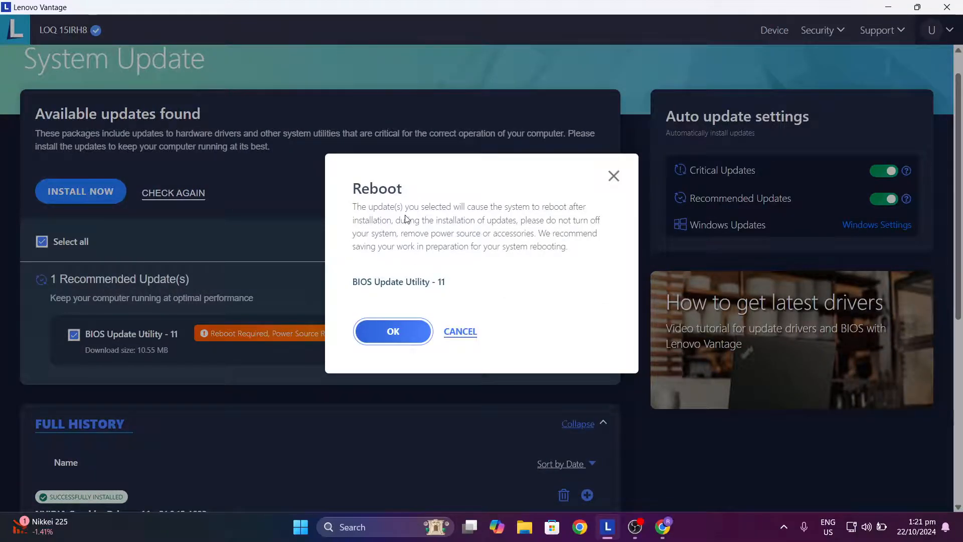
pyautogui.moveTo(445, 217)
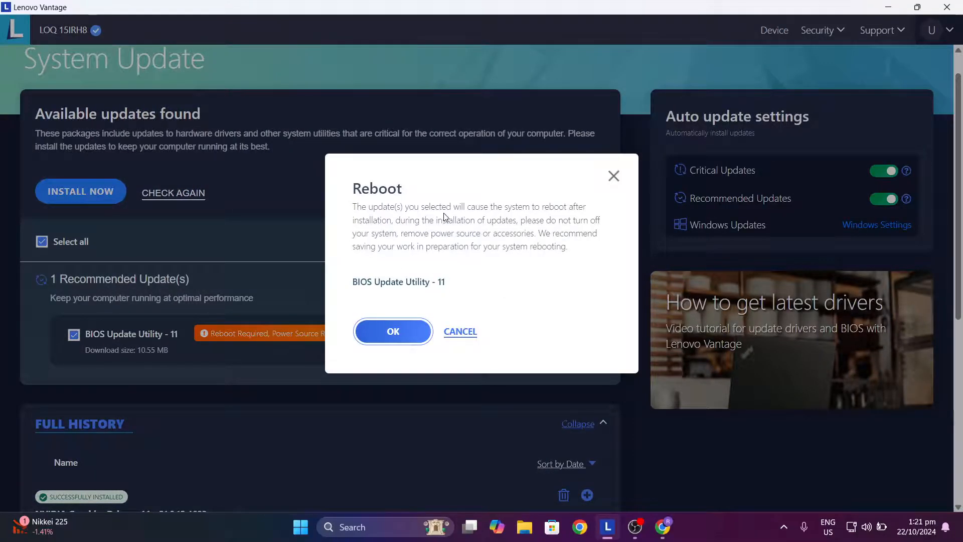
pyautogui.moveTo(400, 252)
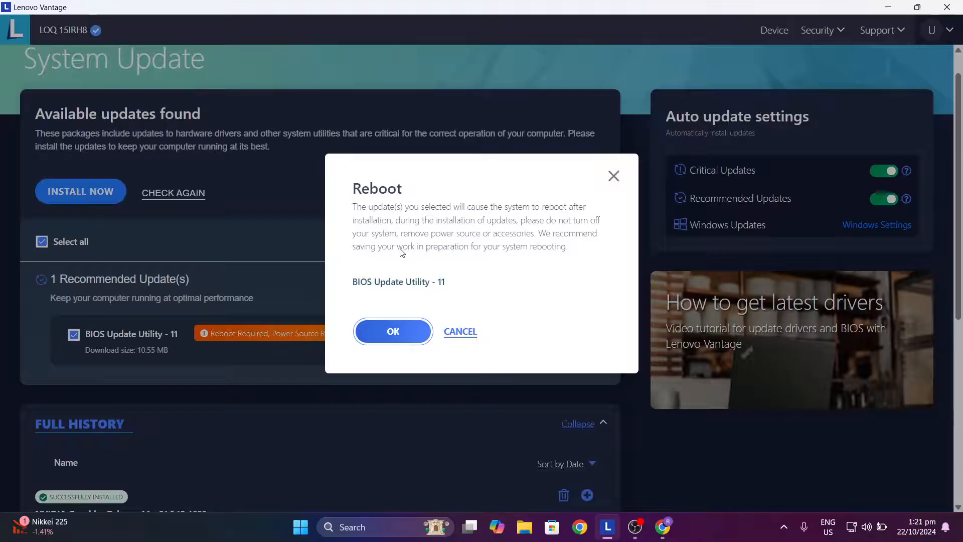
pyautogui.moveTo(504, 236)
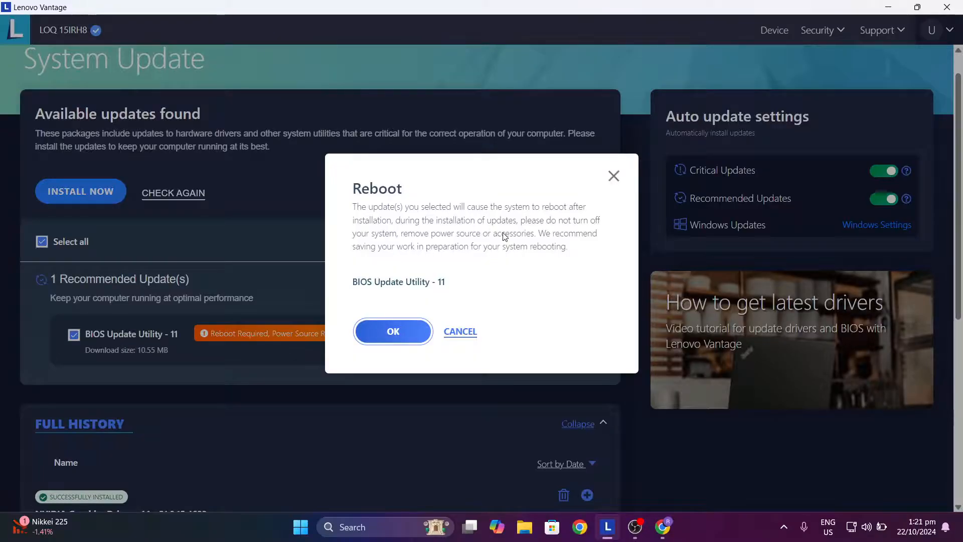
pyautogui.moveTo(439, 249)
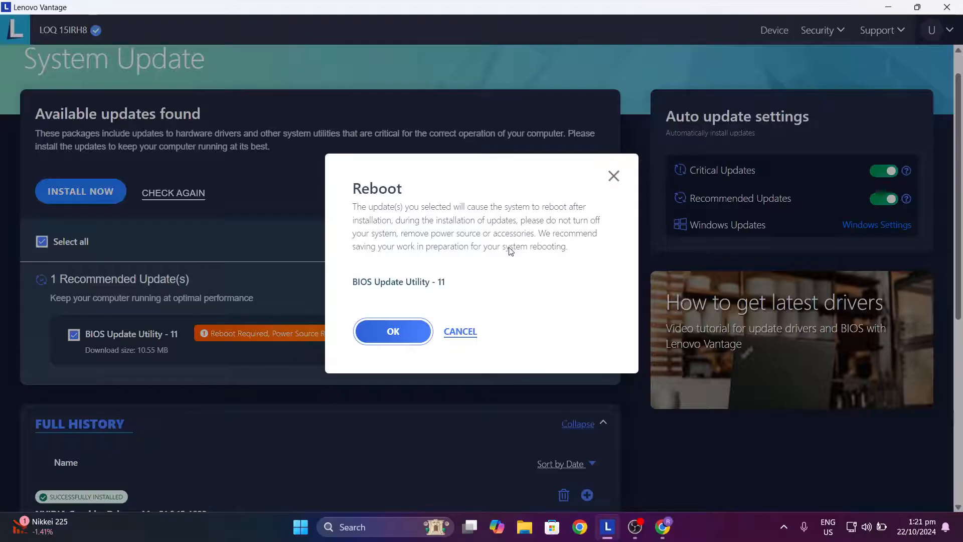
pyautogui.moveTo(407, 262)
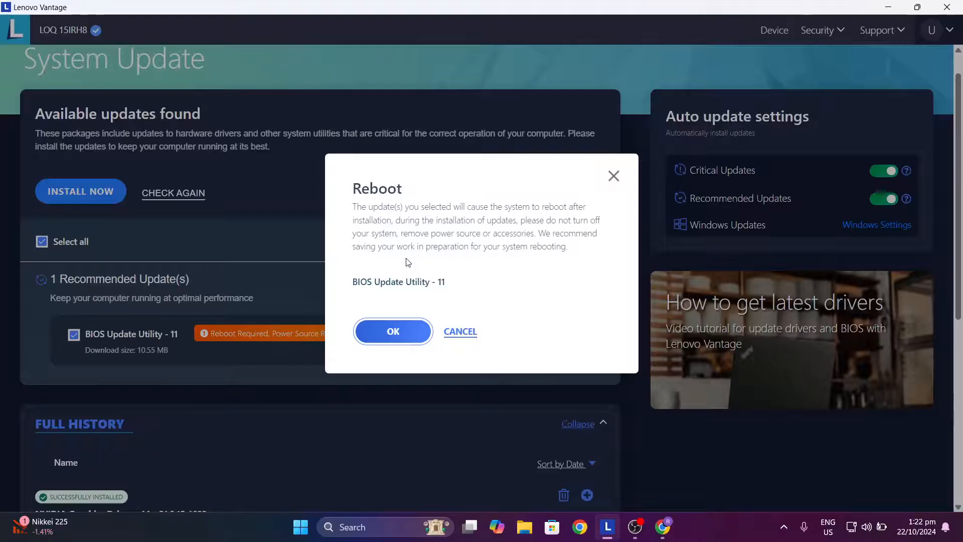
pyautogui.moveTo(528, 292)
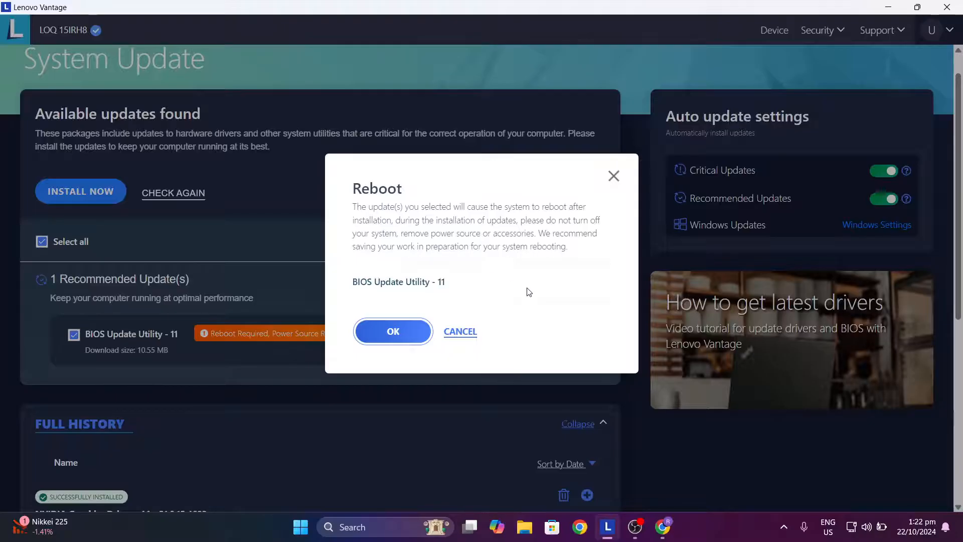
pyautogui.moveTo(440, 229)
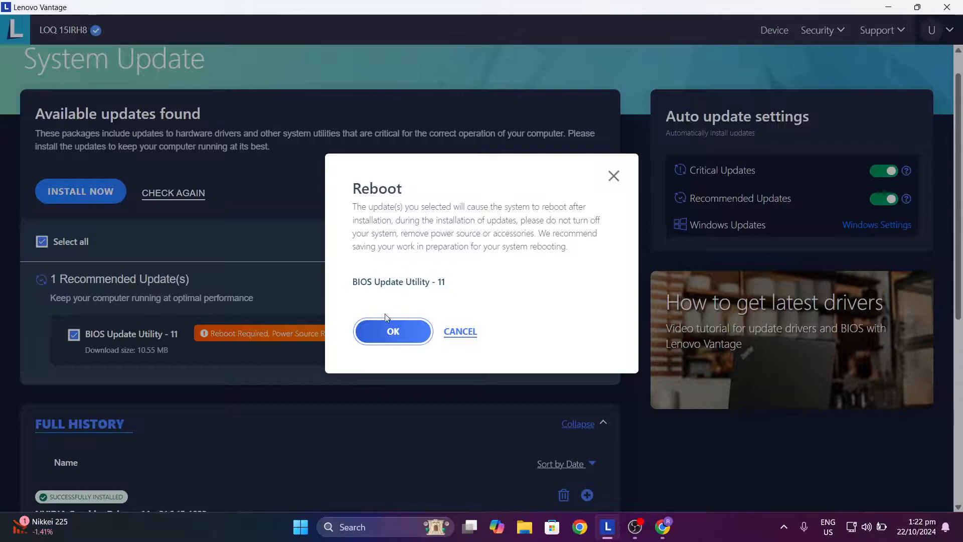
pyautogui.moveTo(490, 238)
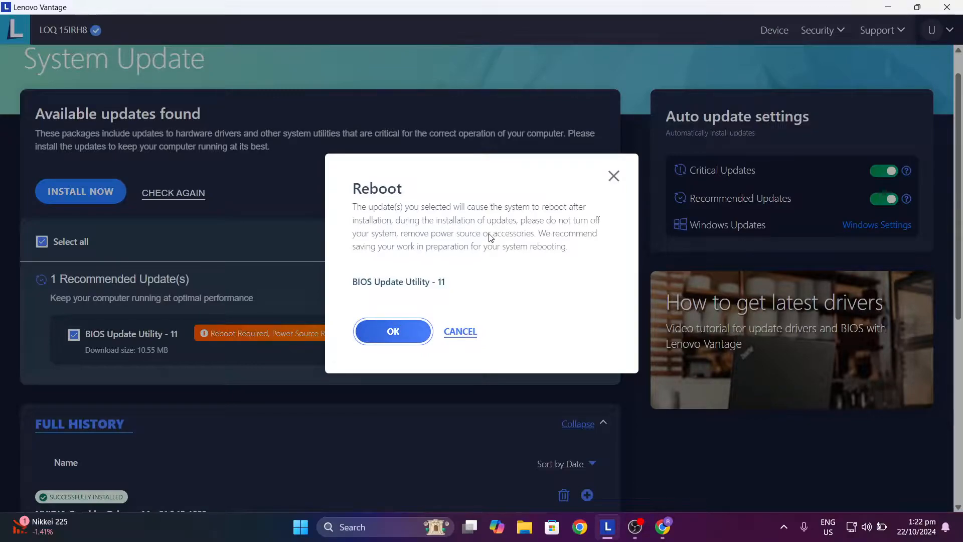